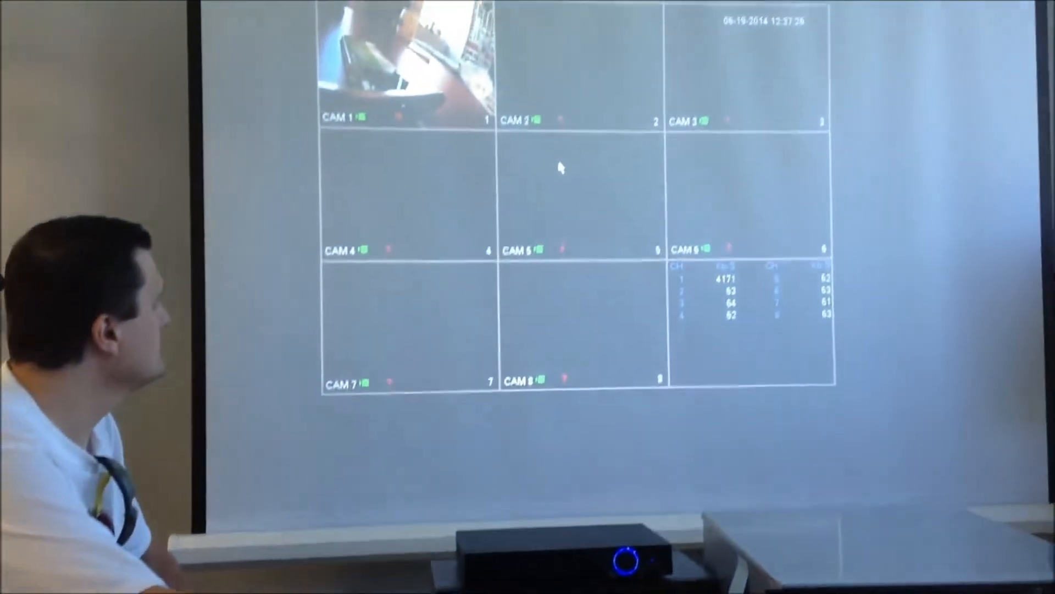
- Log in through System Login from the live camera grid and reach the main menu
right_click(561, 168)
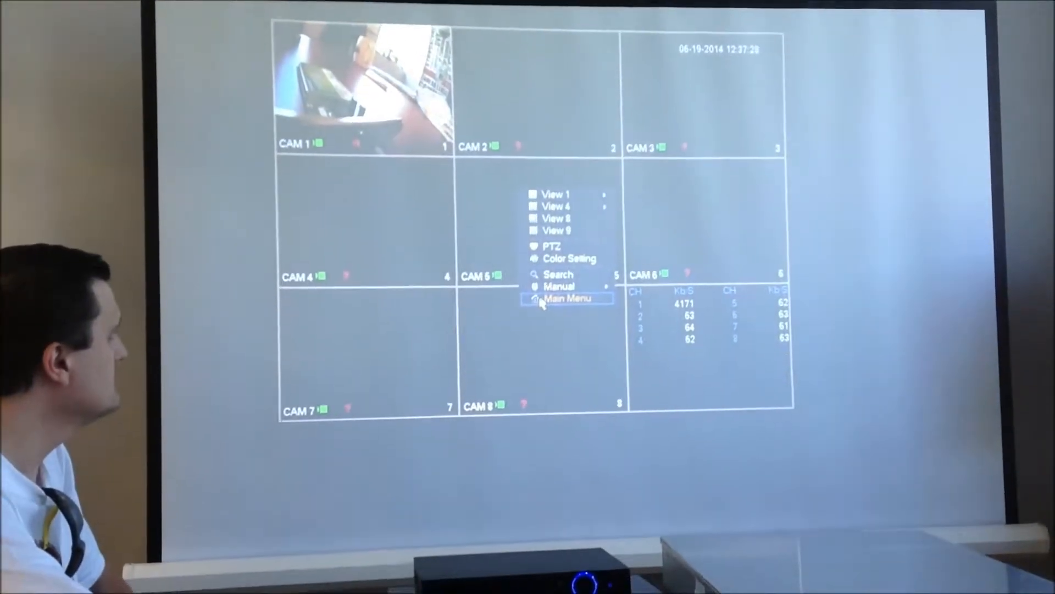
left_click(568, 298)
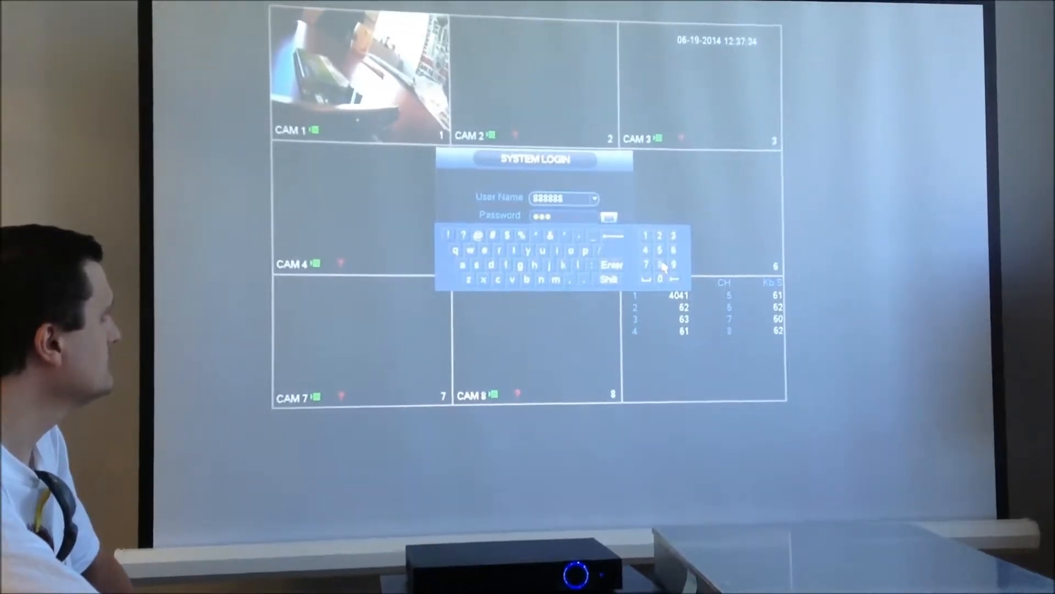
left_click(611, 263)
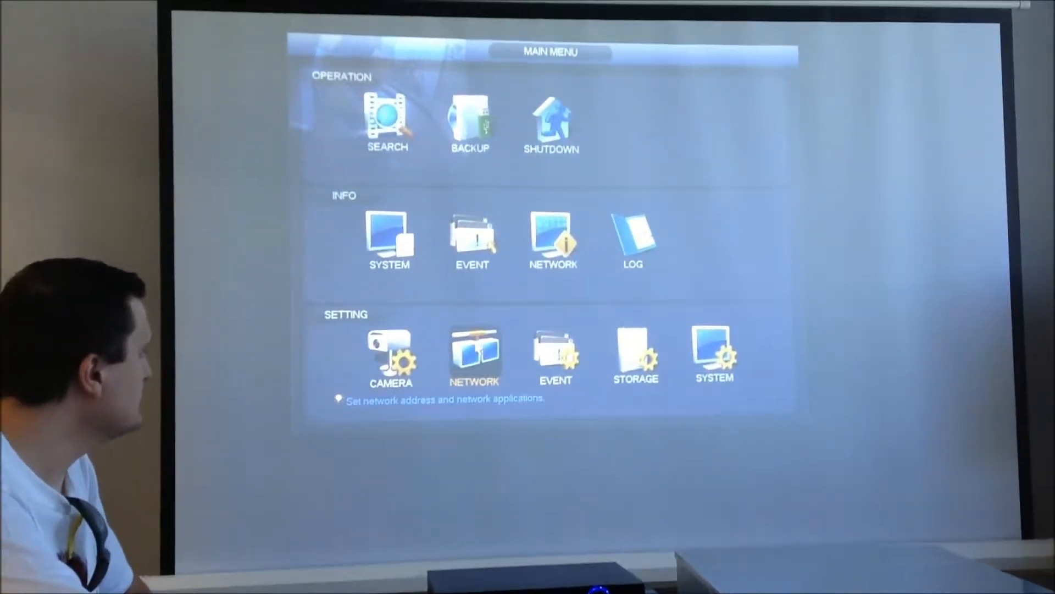
- Switch the TCP/IP network mode from static to DHCP, save, and return to the main menu
left_click(474, 357)
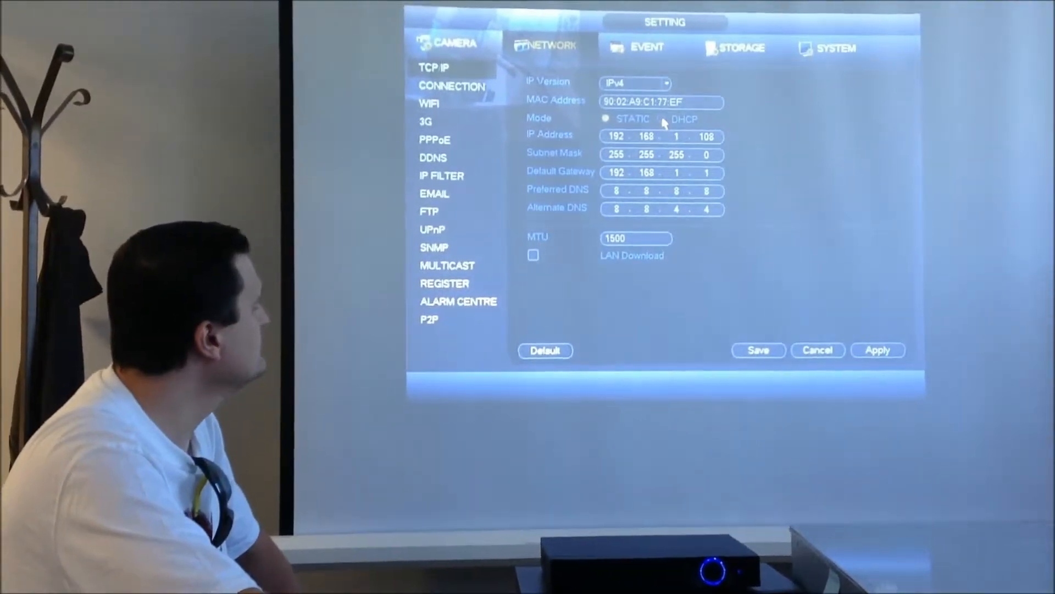
left_click(666, 115)
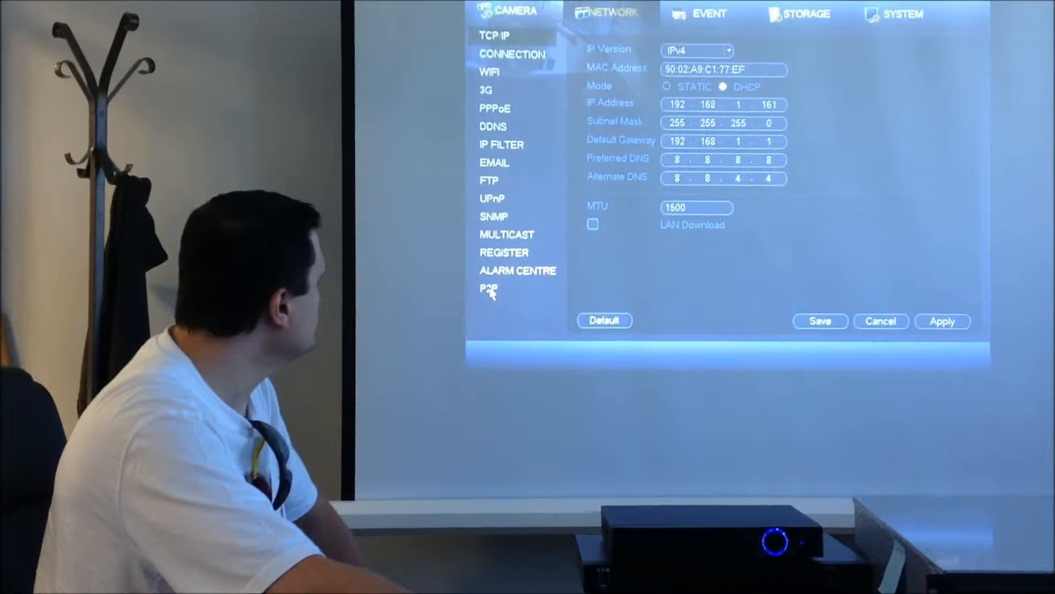
left_click(487, 289)
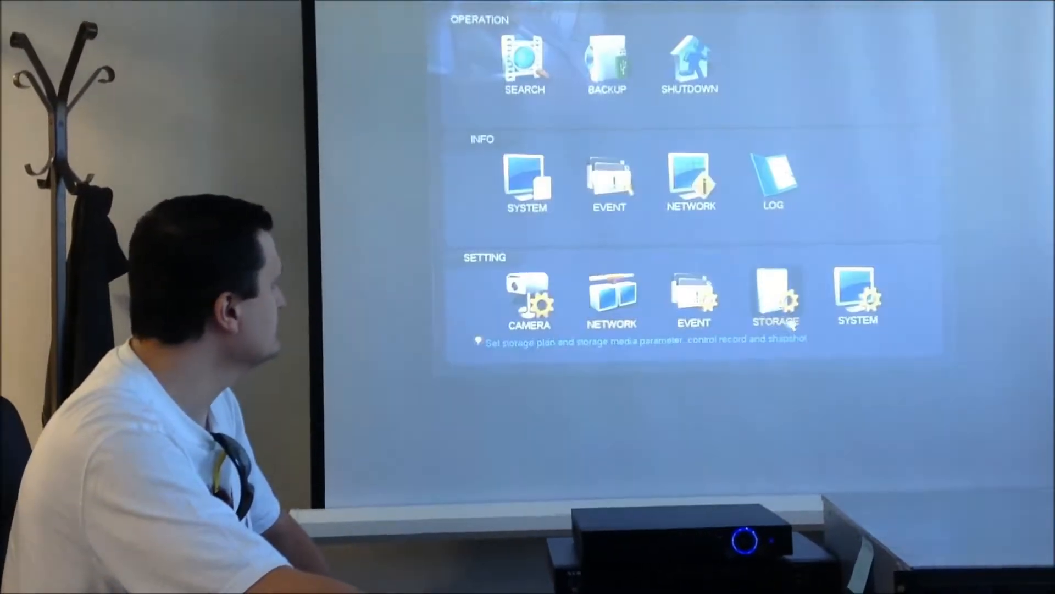
- Reopen the Network settings pages from the Setting section
left_click(611, 299)
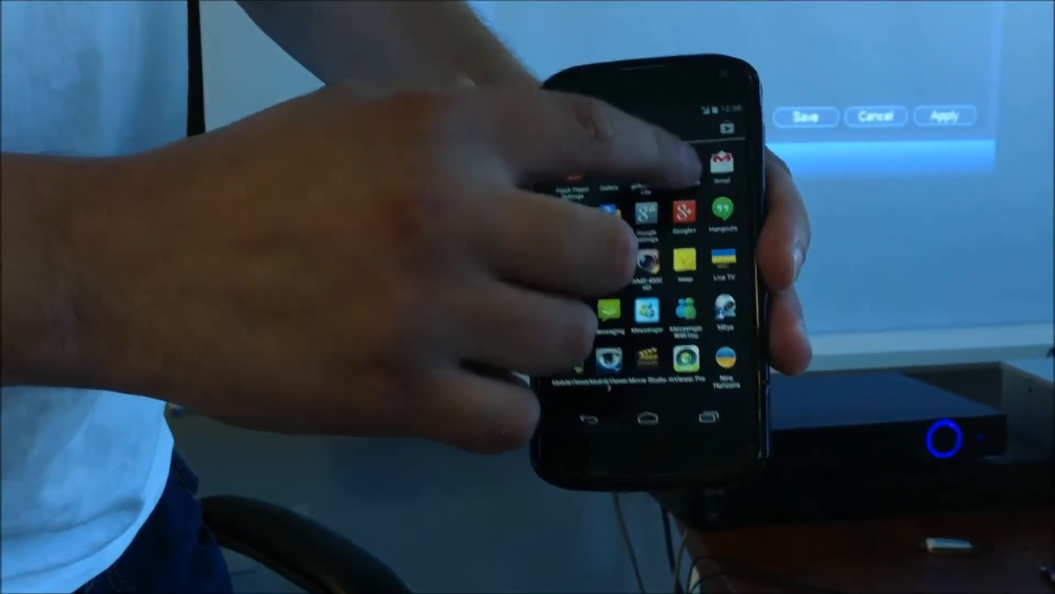
- Launch gDMSS Lite and reach Device Manager through the side menu
left_click(649, 262)
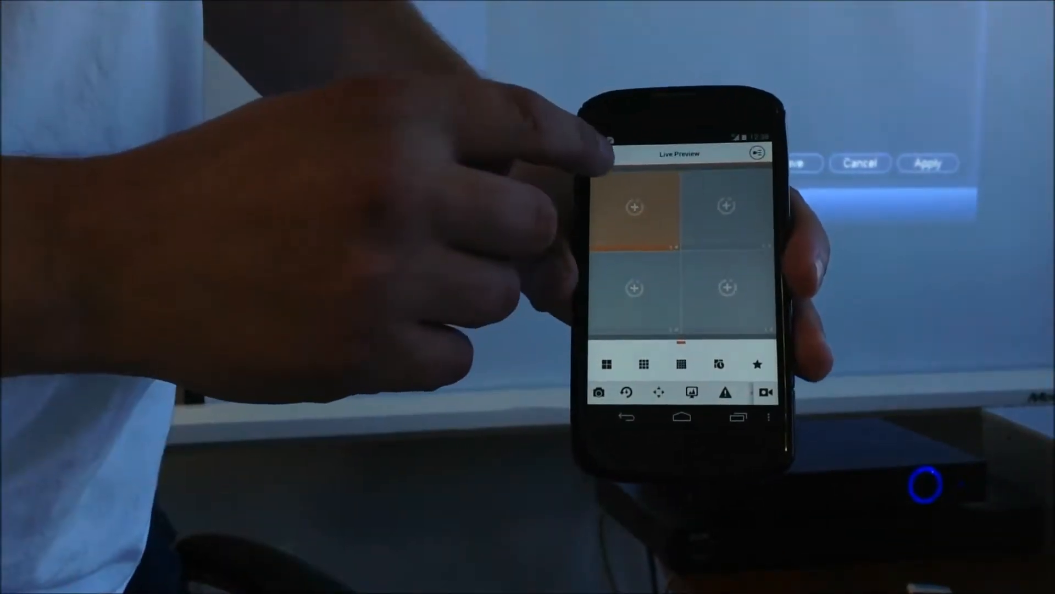
left_click(756, 153)
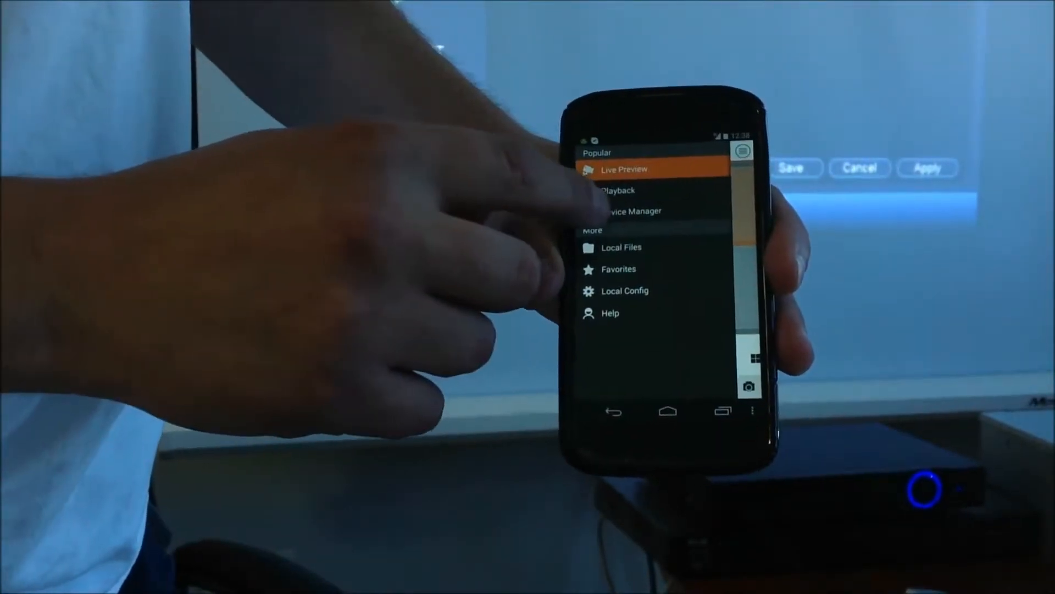
left_click(630, 211)
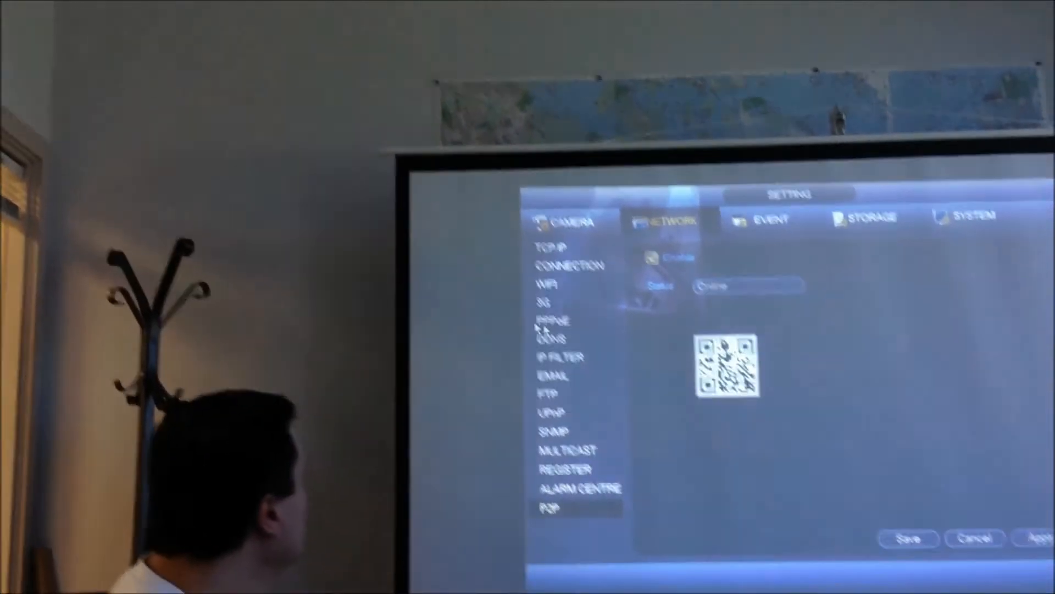
left_click(560, 189)
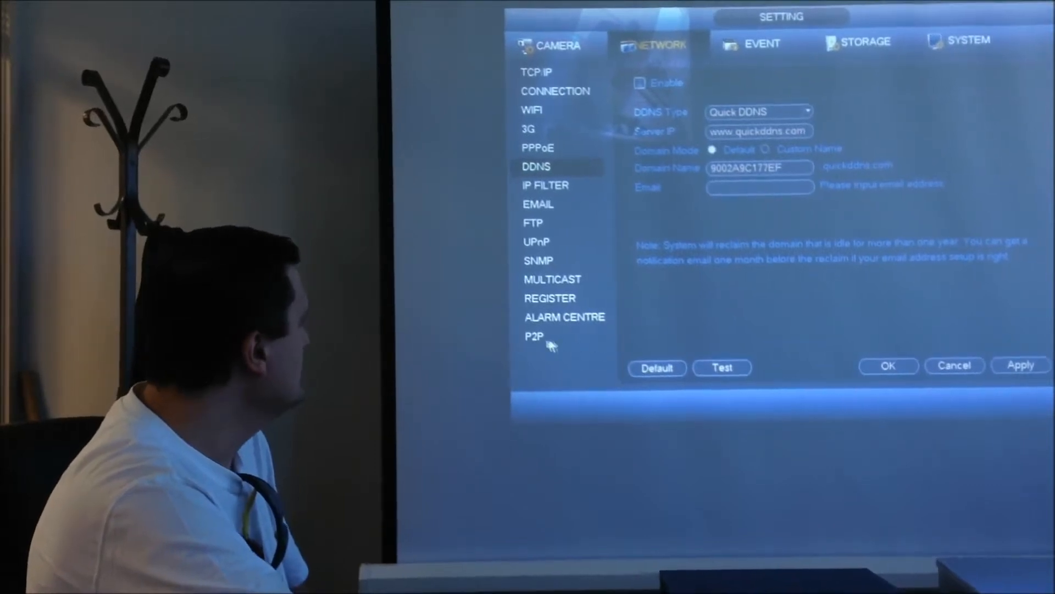
left_click(534, 337)
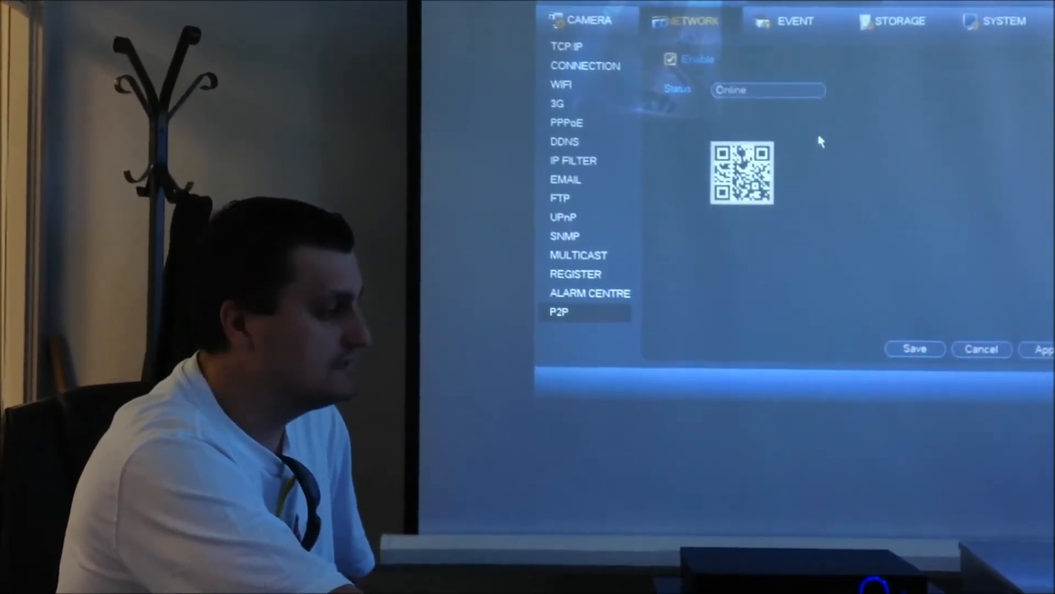
mouse_move(856, 150)
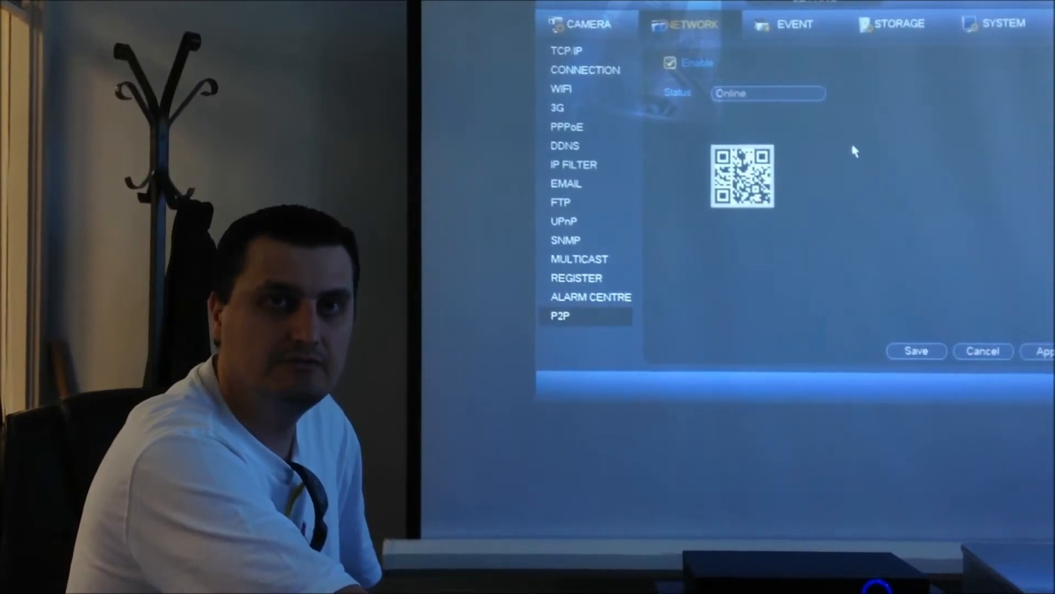